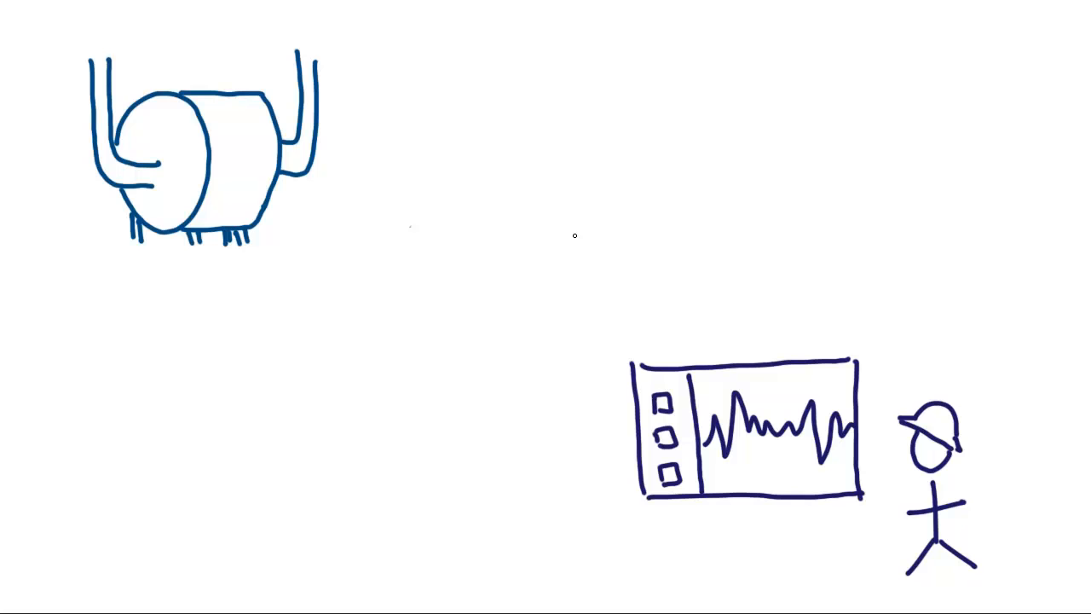
# Sketch the alarmed tank beside the boiler with the PI ProcessBook & PI AF screenshot below.
pyautogui.moveTo(797, 38); pyautogui.dragTo(835, 82)
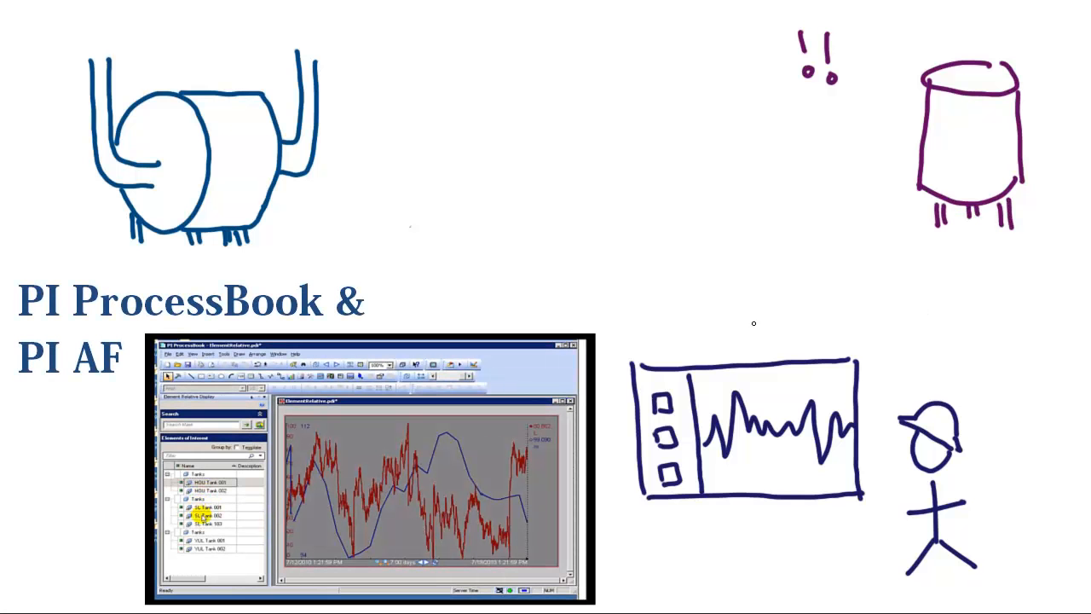
# Draw the combined boiler-and-tank trend and swap in the PI Coresight 'Create a display' screenshot.
pyautogui.click(201, 515)
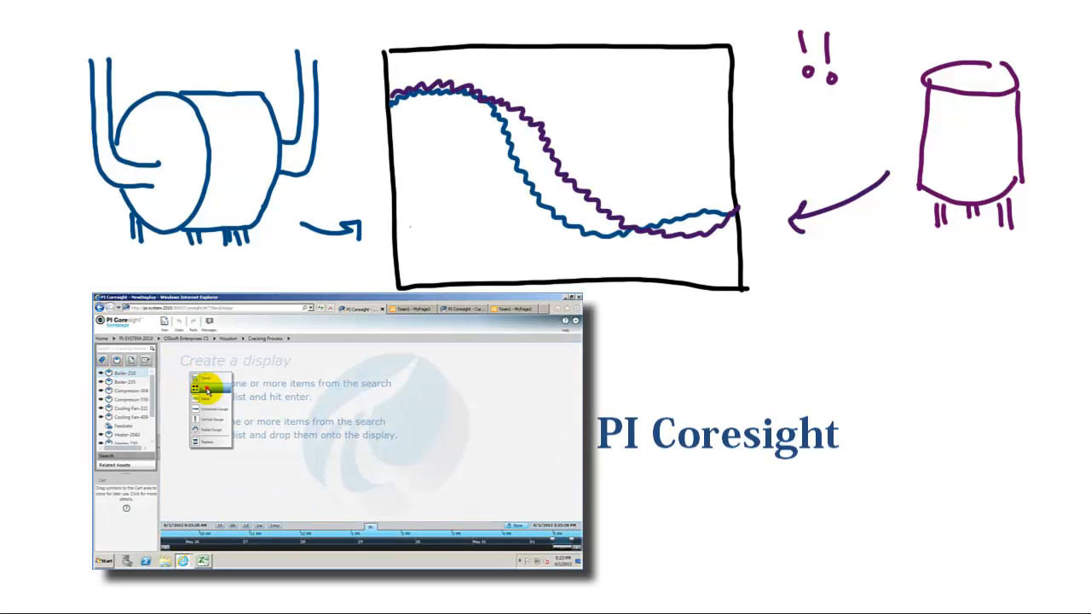
# Trend boiler temperature and list Boiler-125 and Boiler-209 under Recently Used Assets with the swap-asset option.
pyautogui.click(208, 378)
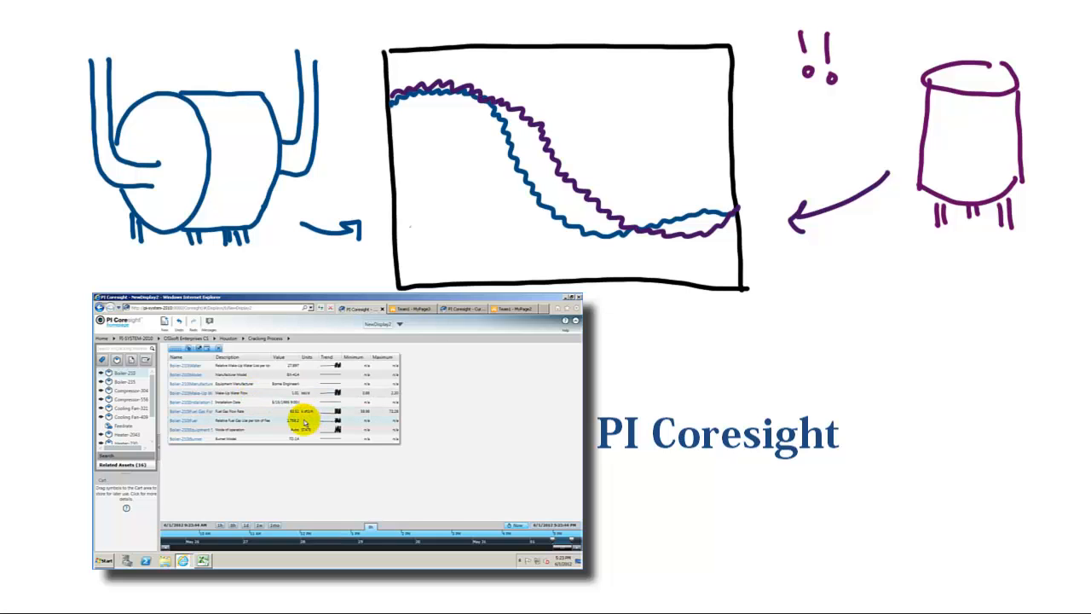
pyautogui.click(321, 464)
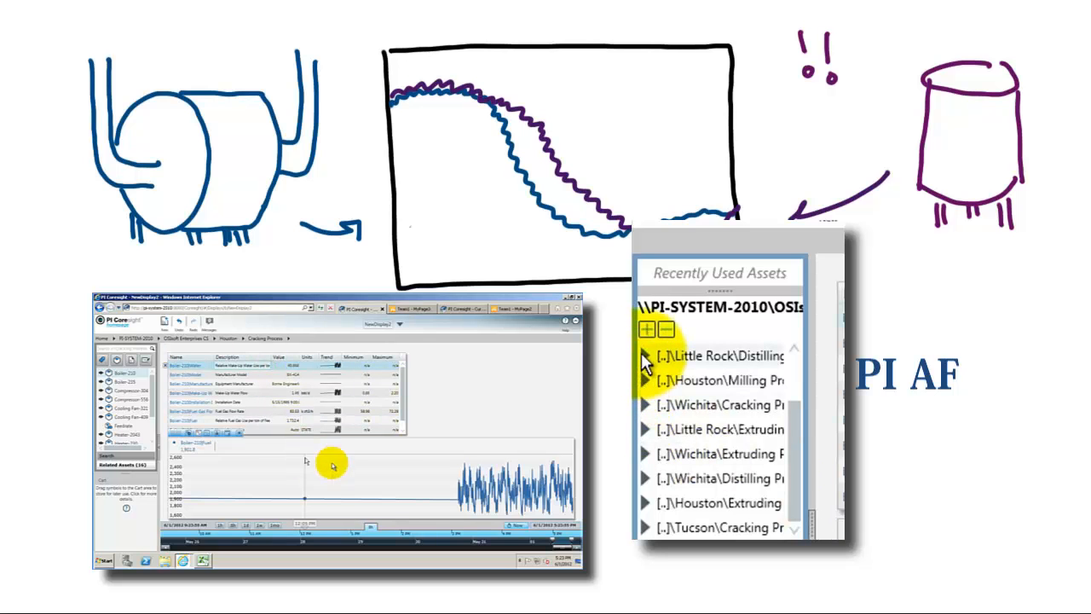
pyautogui.click(644, 358)
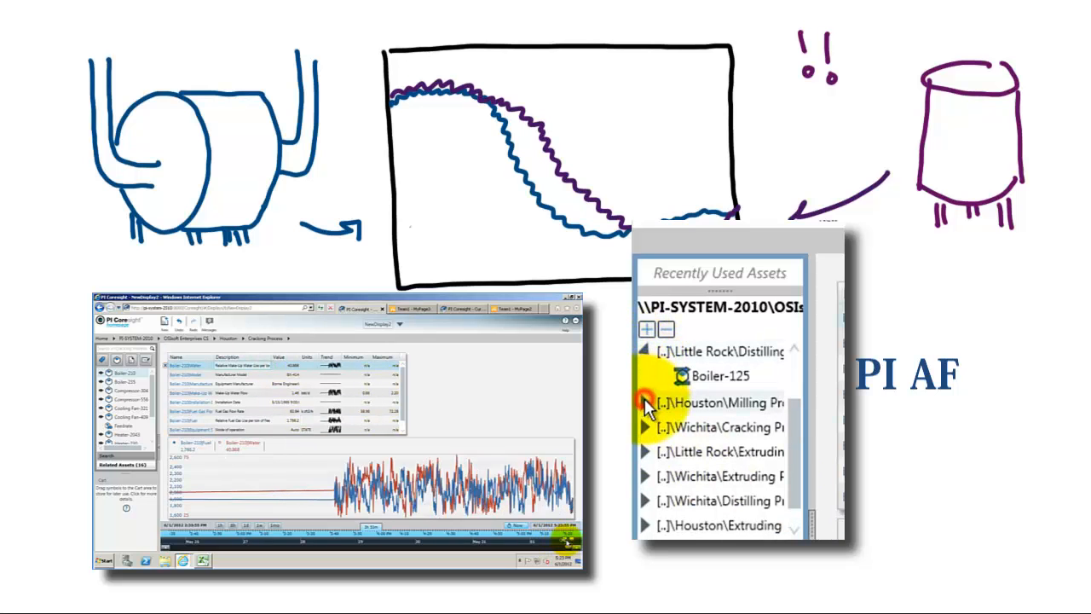
pyautogui.click(644, 402)
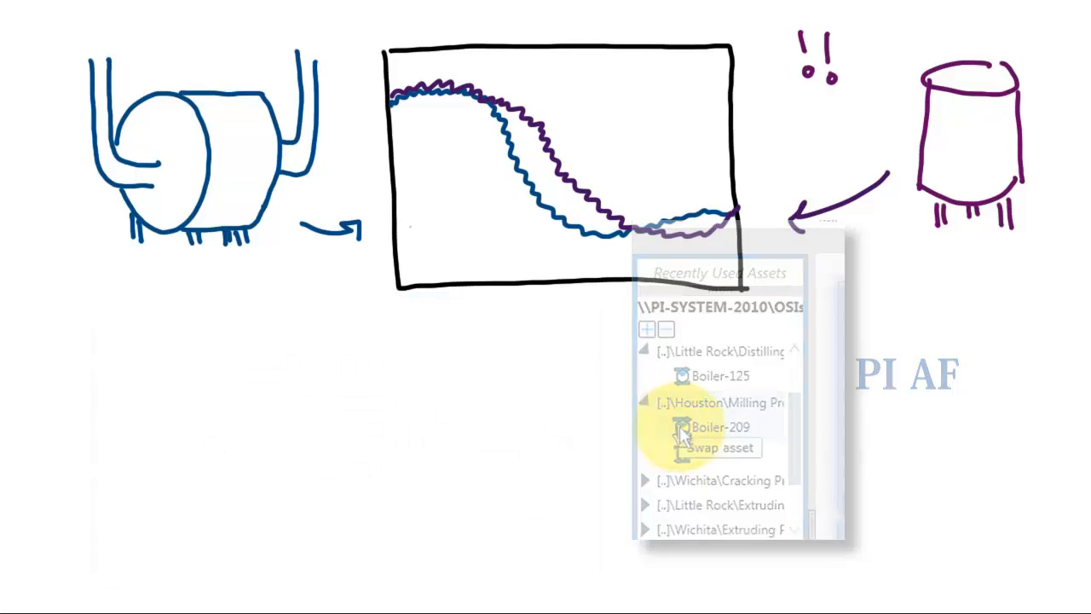